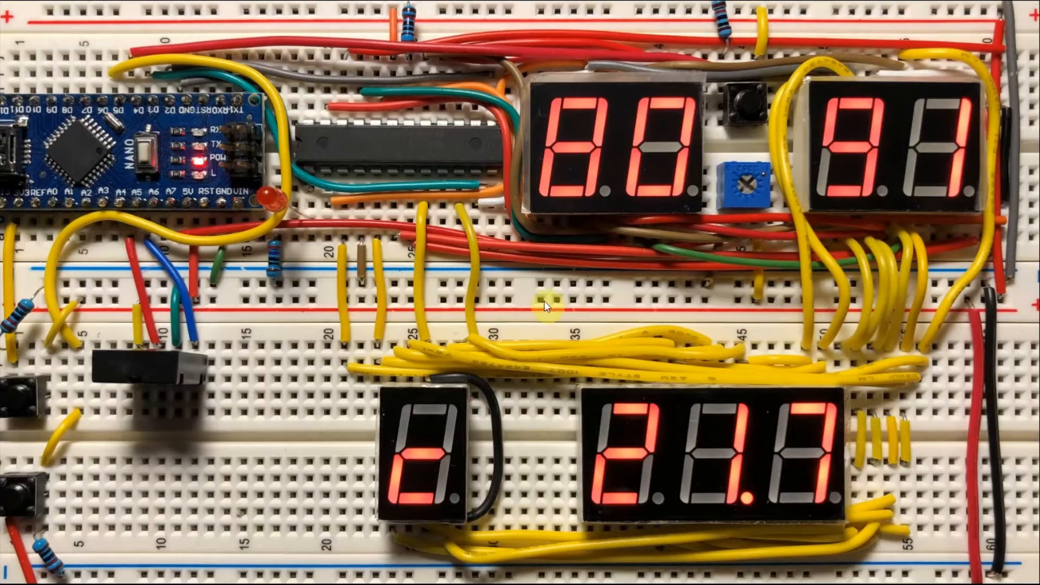
mouse_move(510, 331)
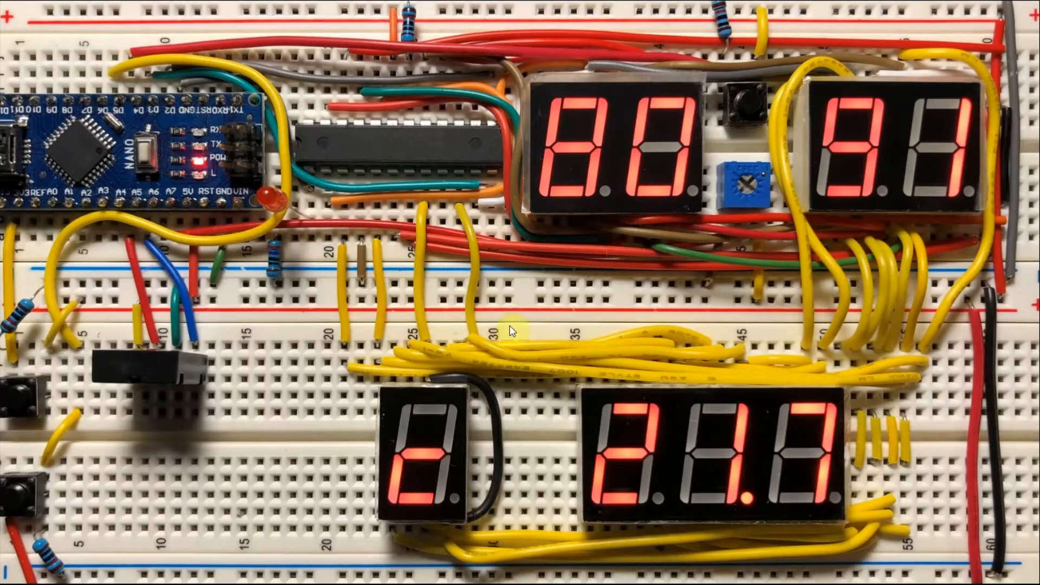
mouse_move(408, 391)
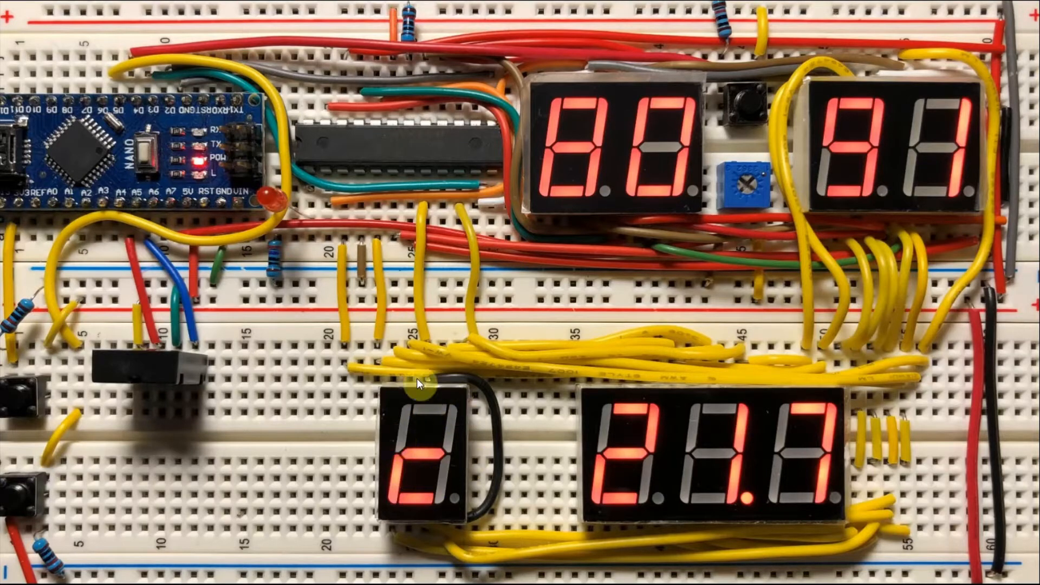
mouse_move(422, 445)
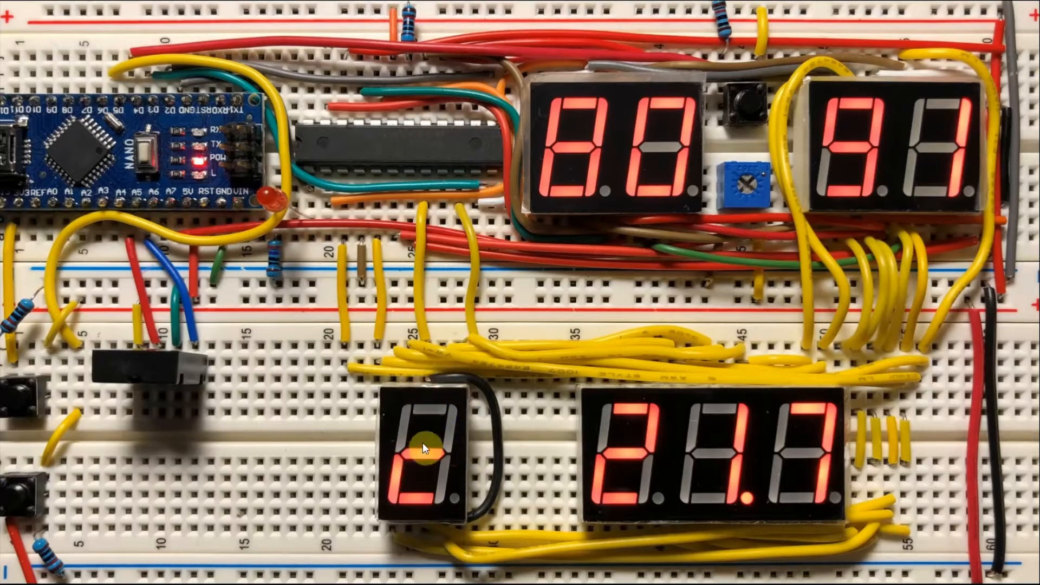
mouse_move(800, 437)
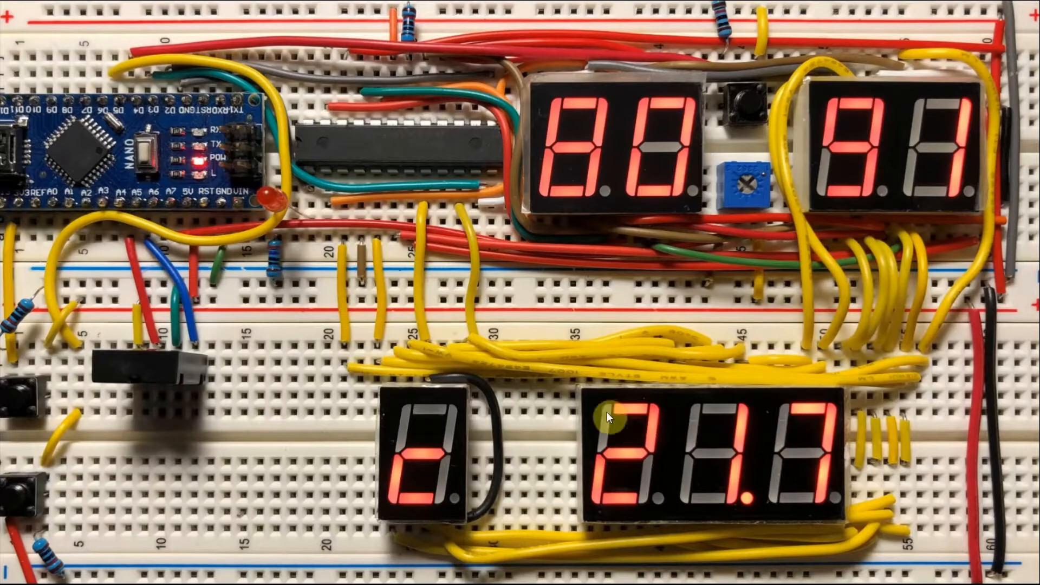
mouse_move(418, 171)
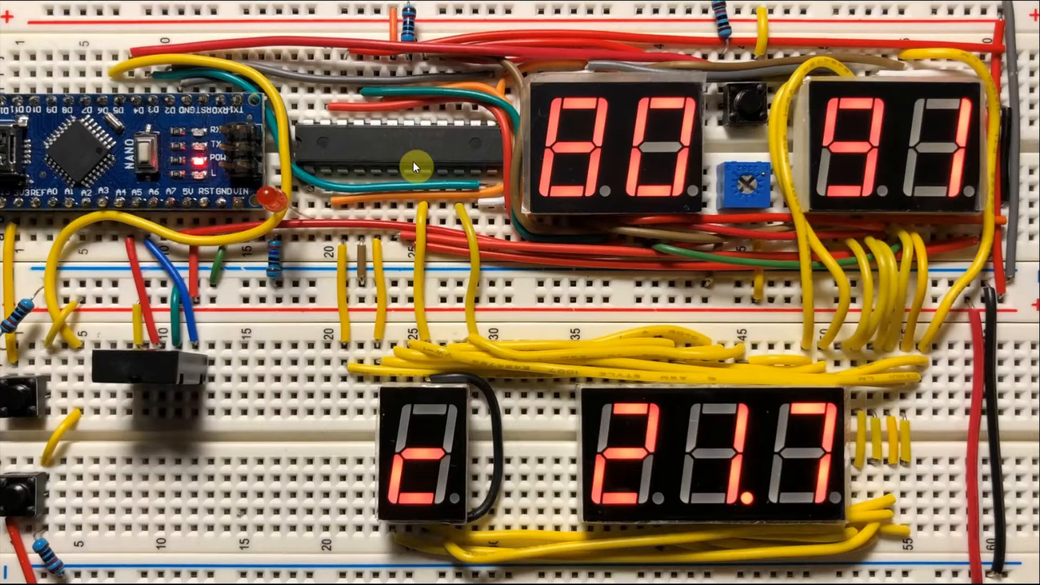
mouse_move(368, 158)
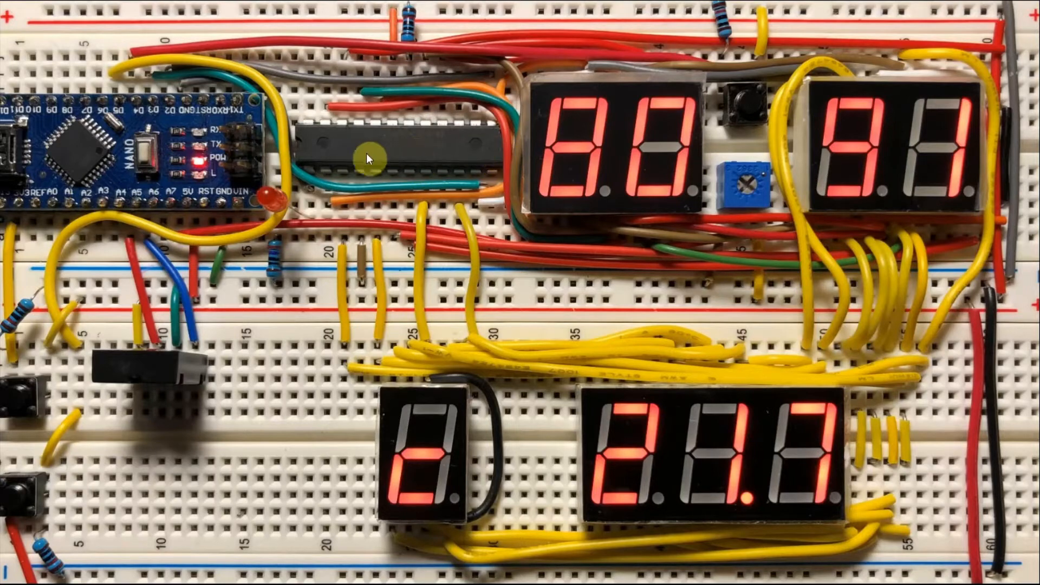
mouse_move(618, 136)
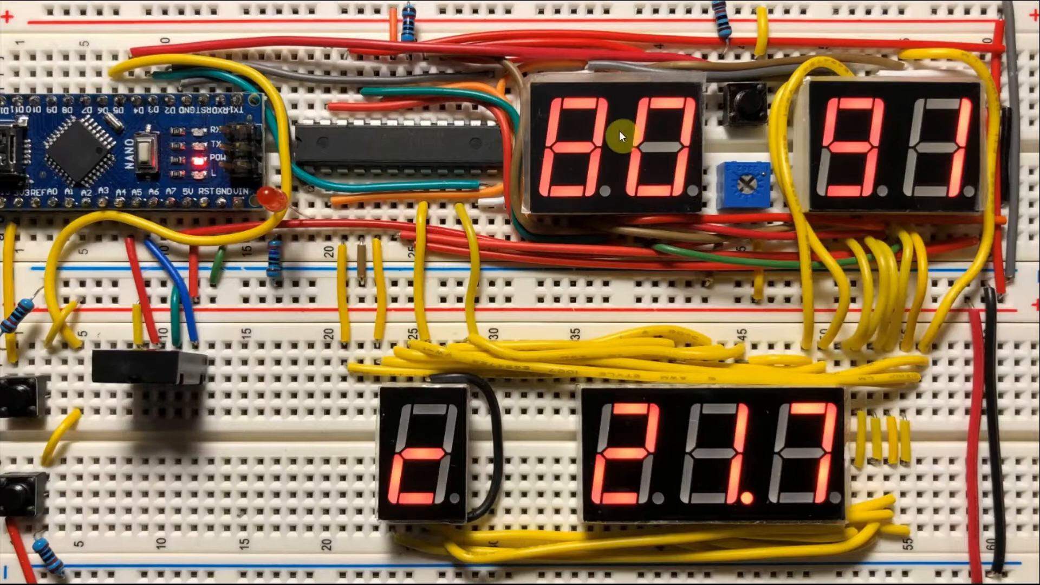
mouse_move(270, 385)
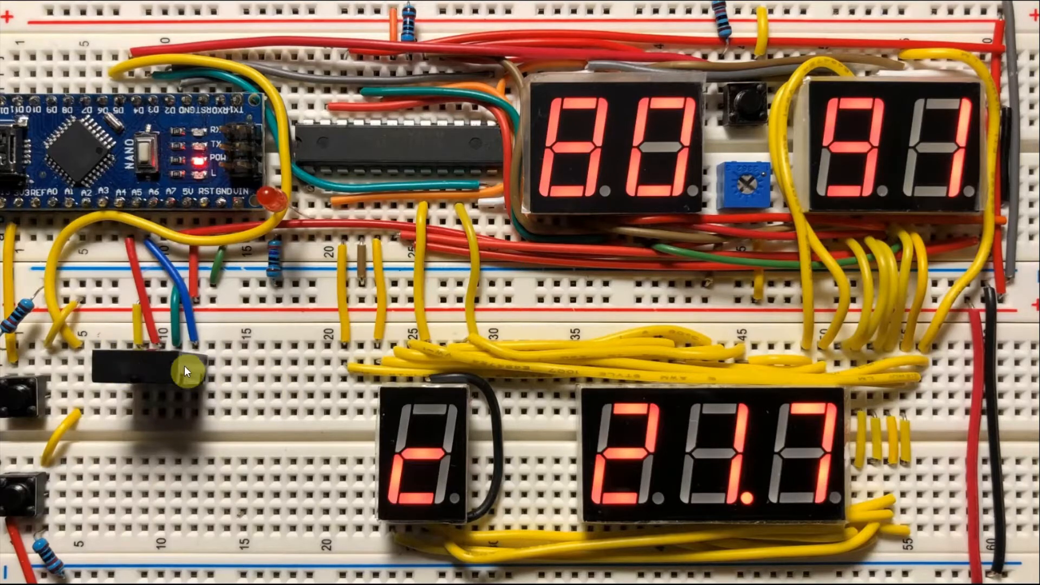
mouse_move(171, 390)
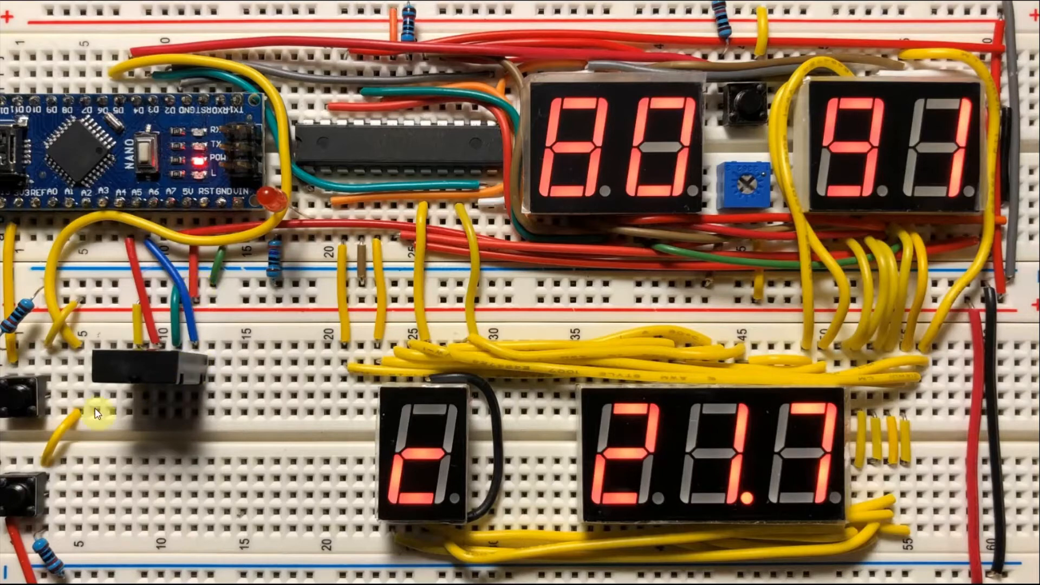
mouse_move(214, 410)
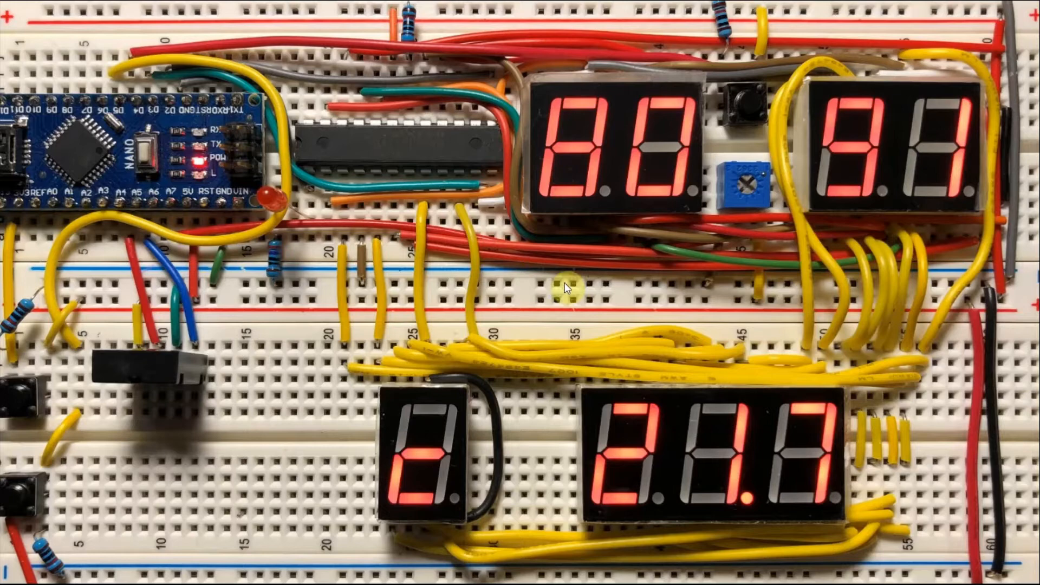
mouse_move(507, 287)
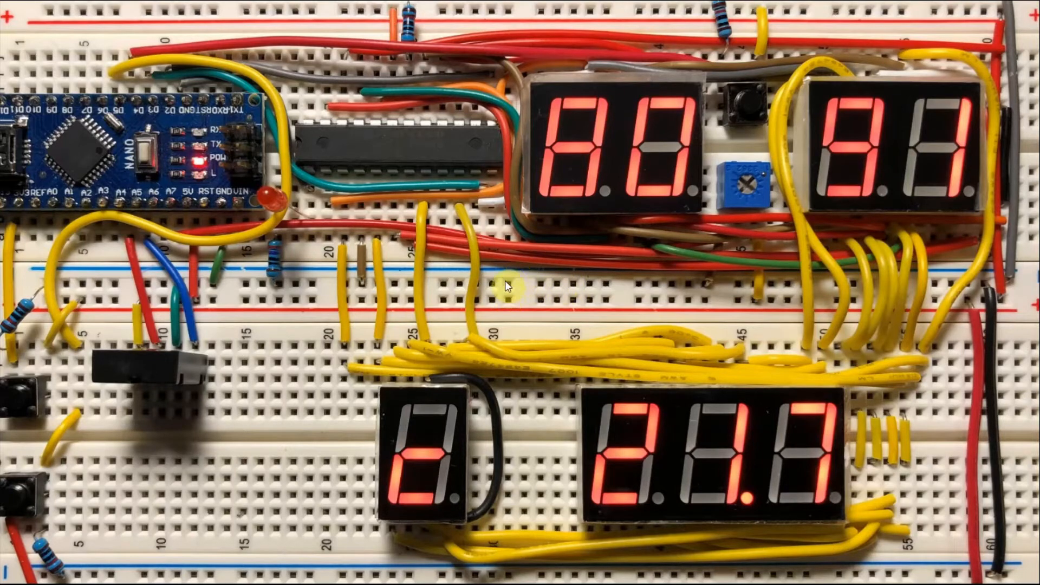
mouse_move(609, 135)
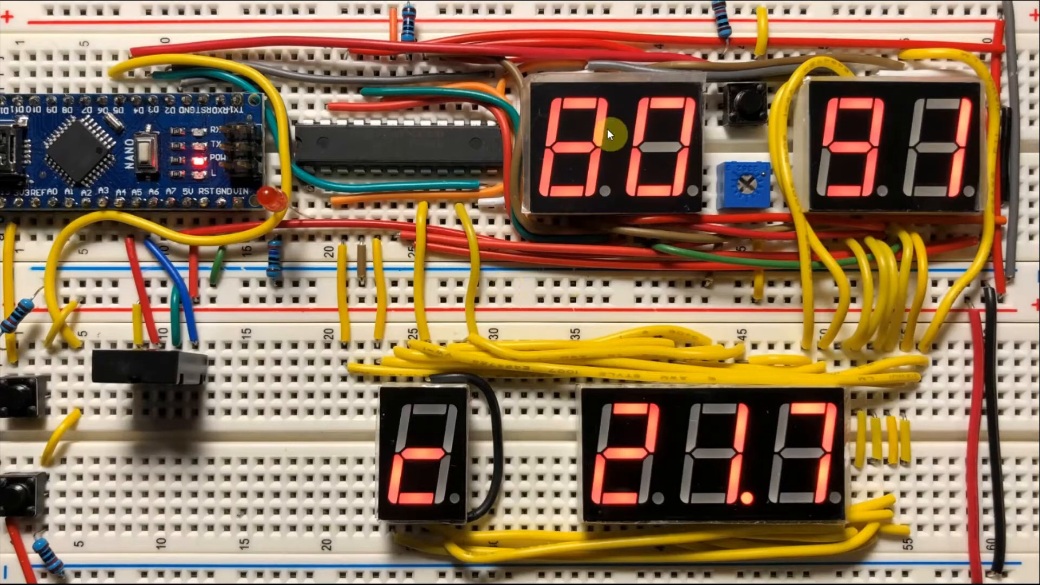
mouse_move(599, 144)
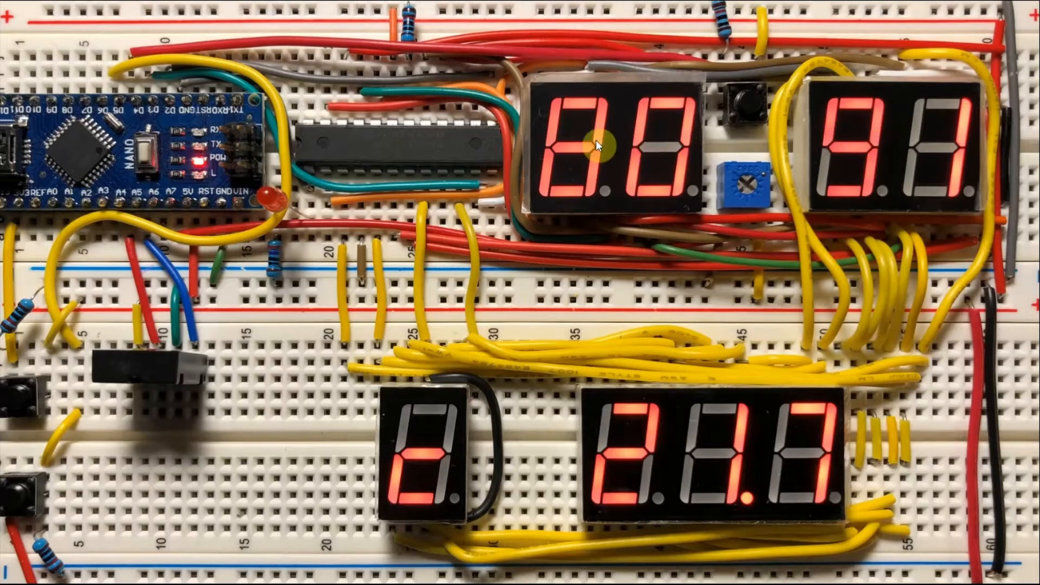
mouse_move(564, 198)
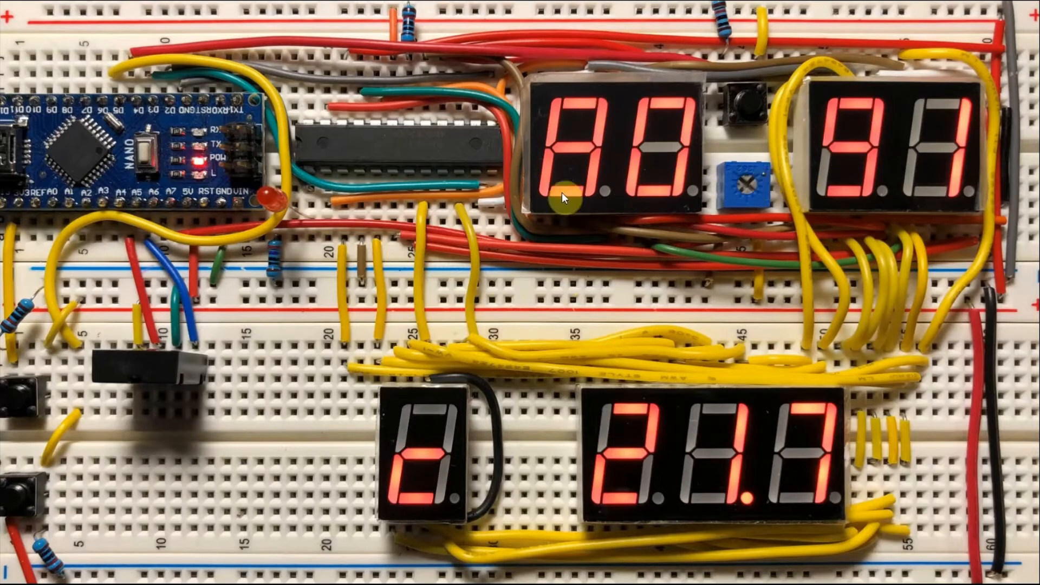
mouse_move(583, 147)
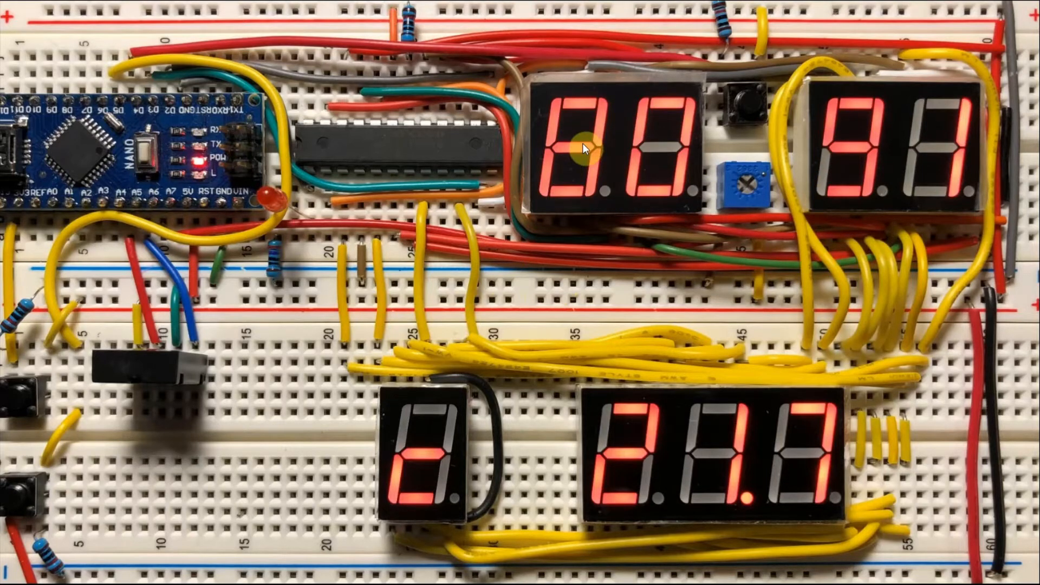
mouse_move(609, 142)
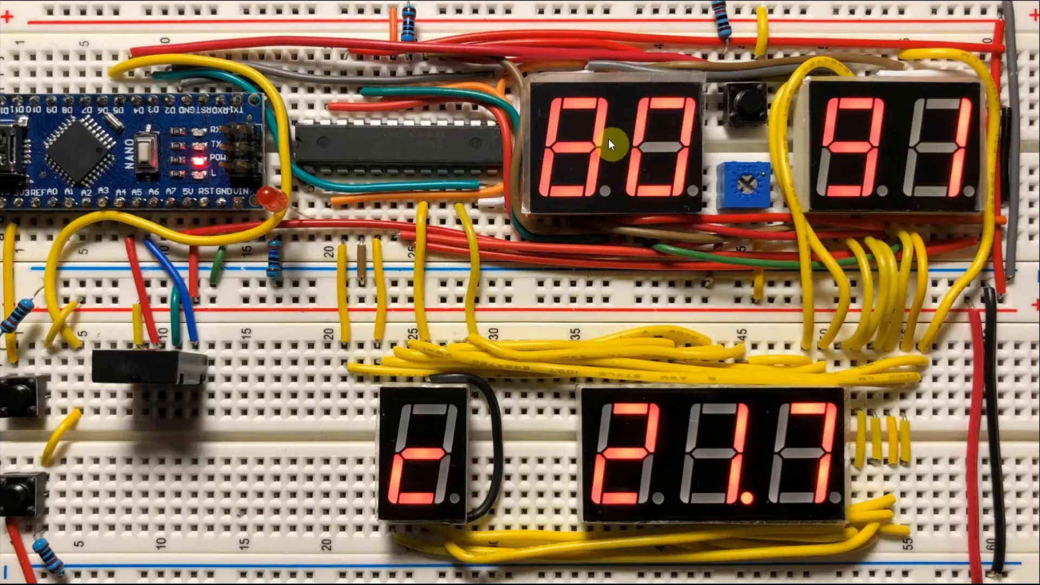
mouse_move(749, 174)
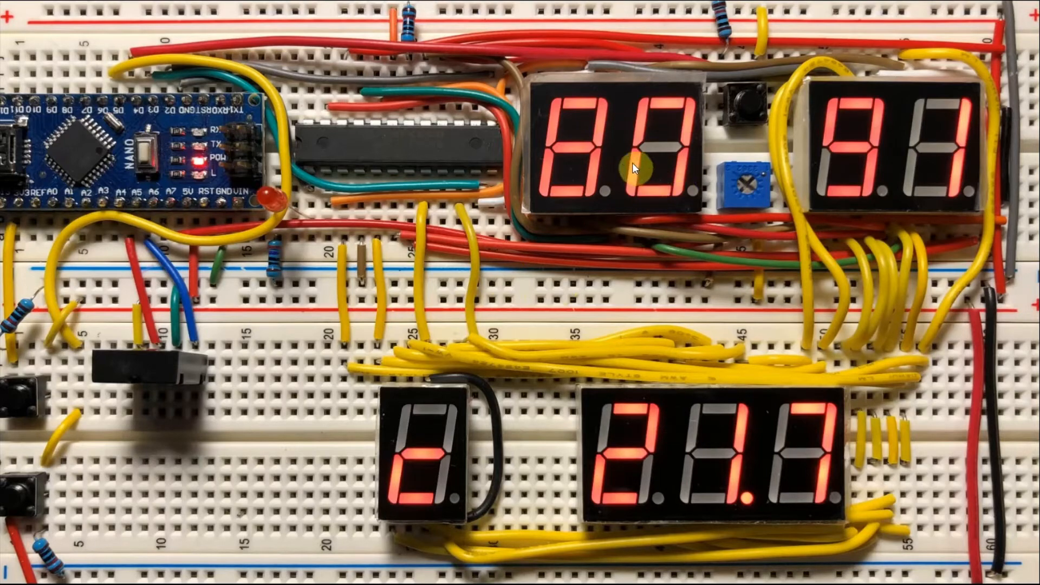
mouse_move(883, 156)
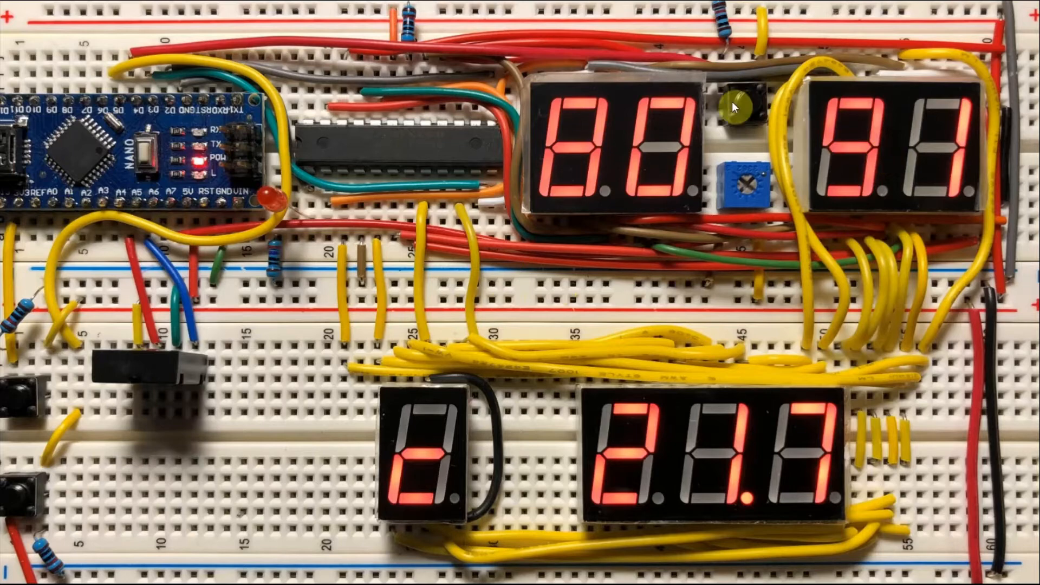
mouse_move(886, 157)
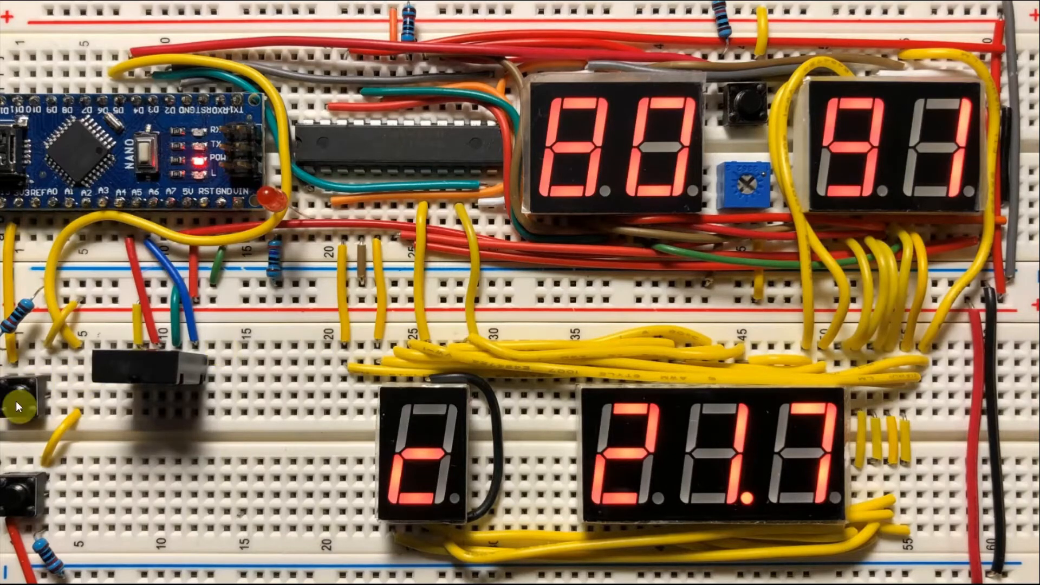
mouse_move(656, 129)
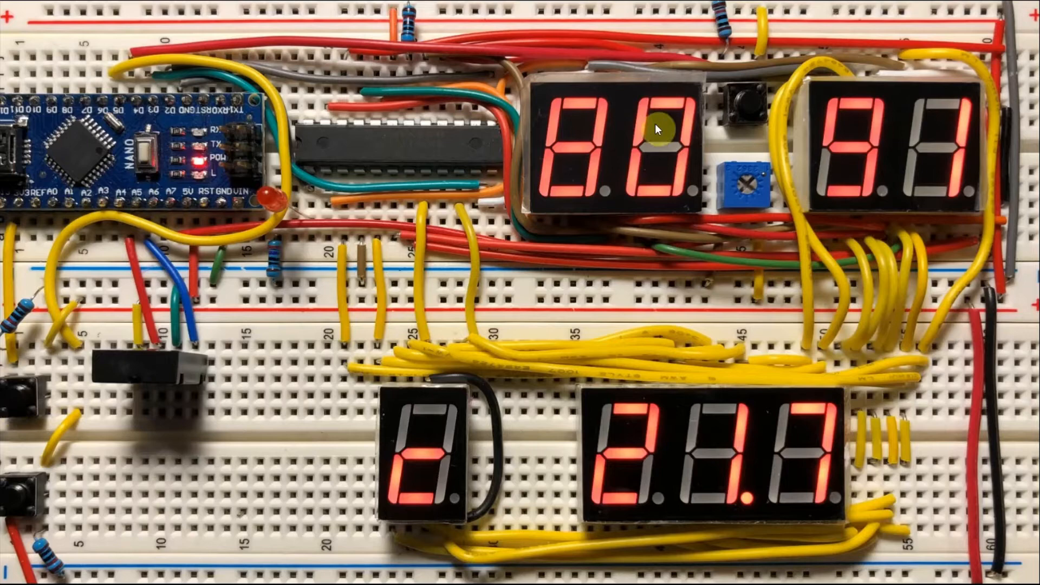
mouse_move(741, 159)
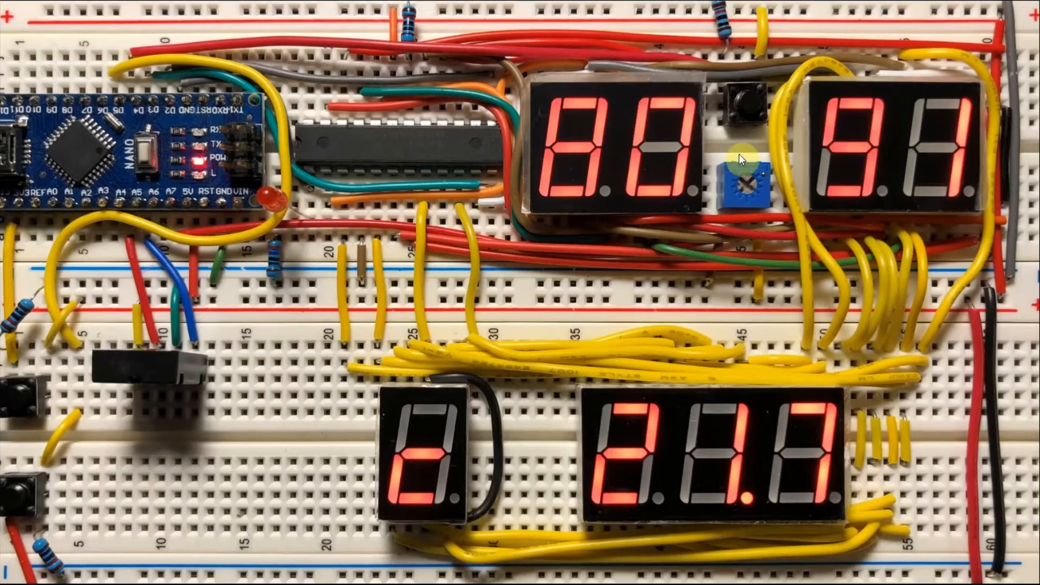
mouse_move(842, 421)
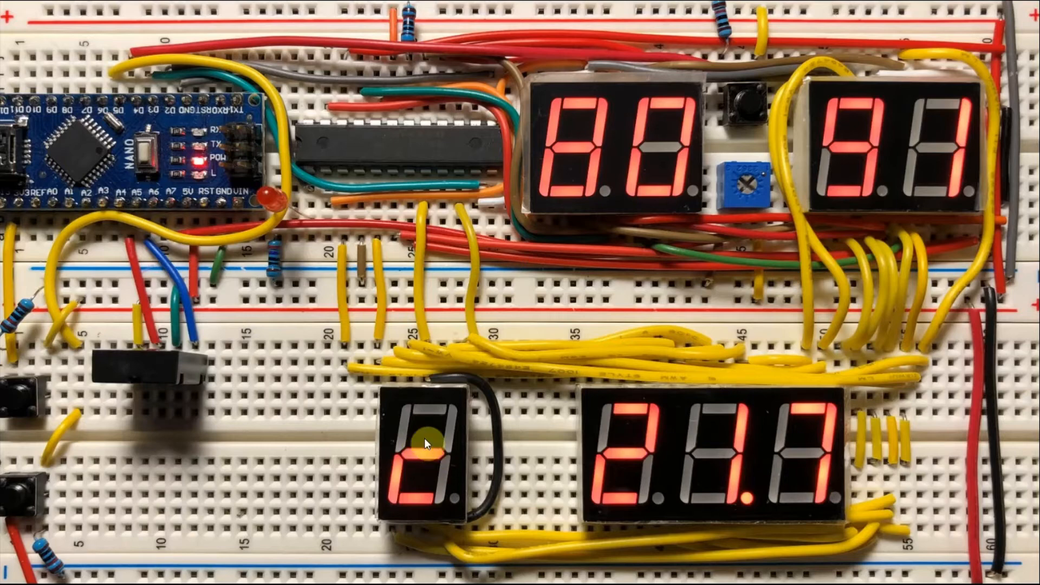
mouse_move(23, 505)
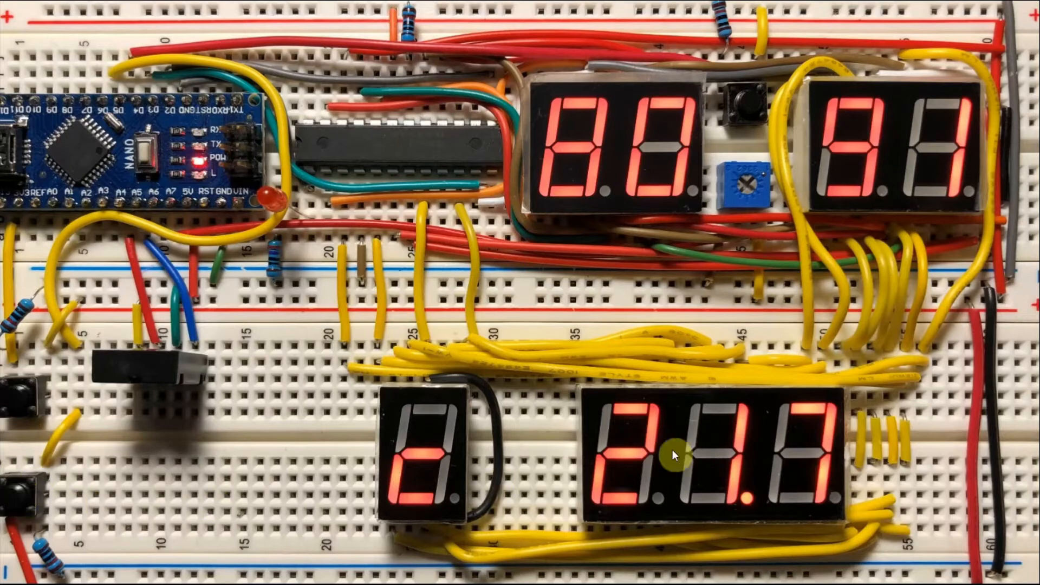
mouse_move(779, 427)
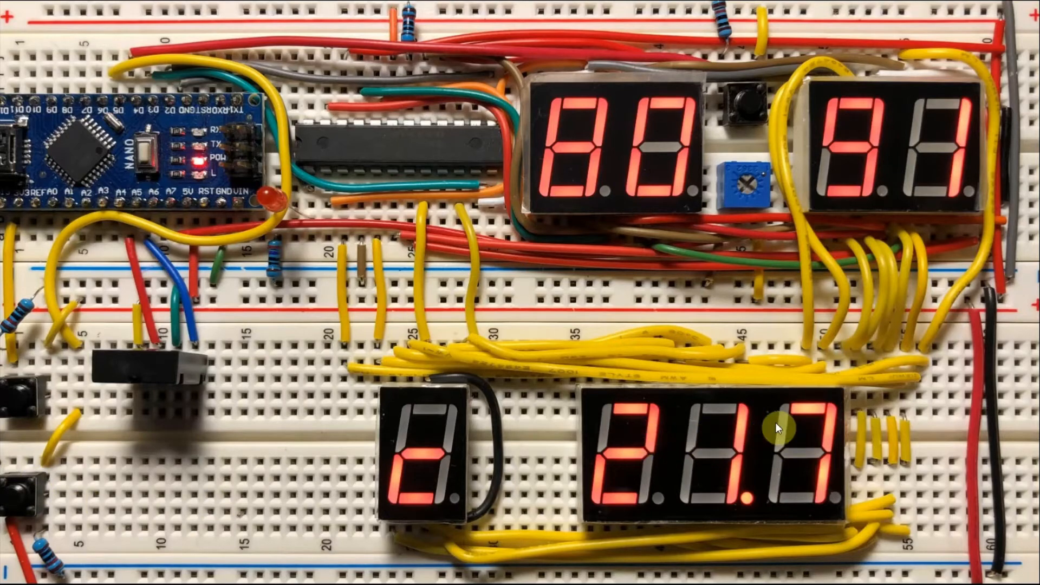
mouse_move(419, 410)
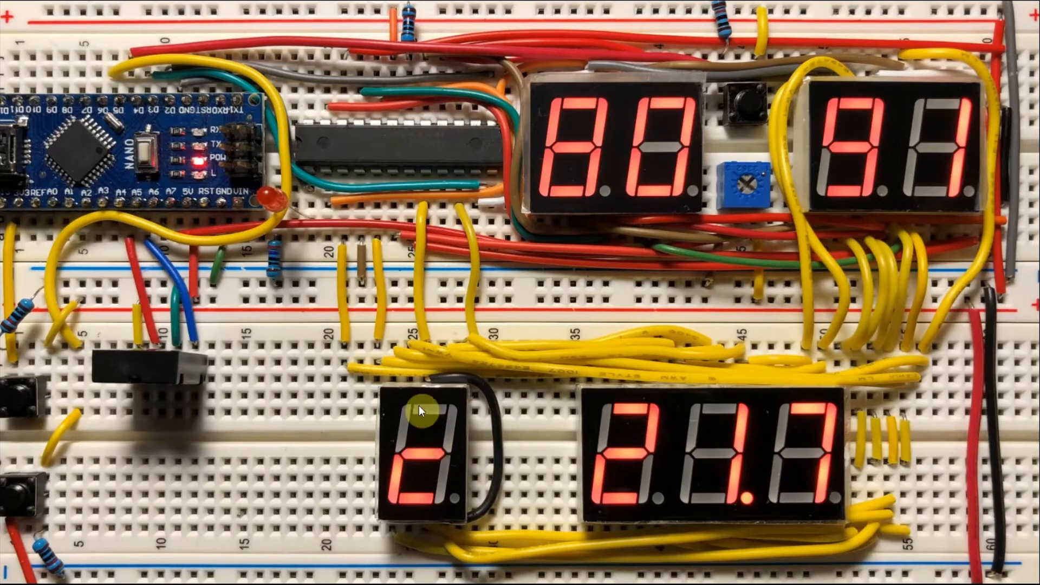
mouse_move(6, 401)
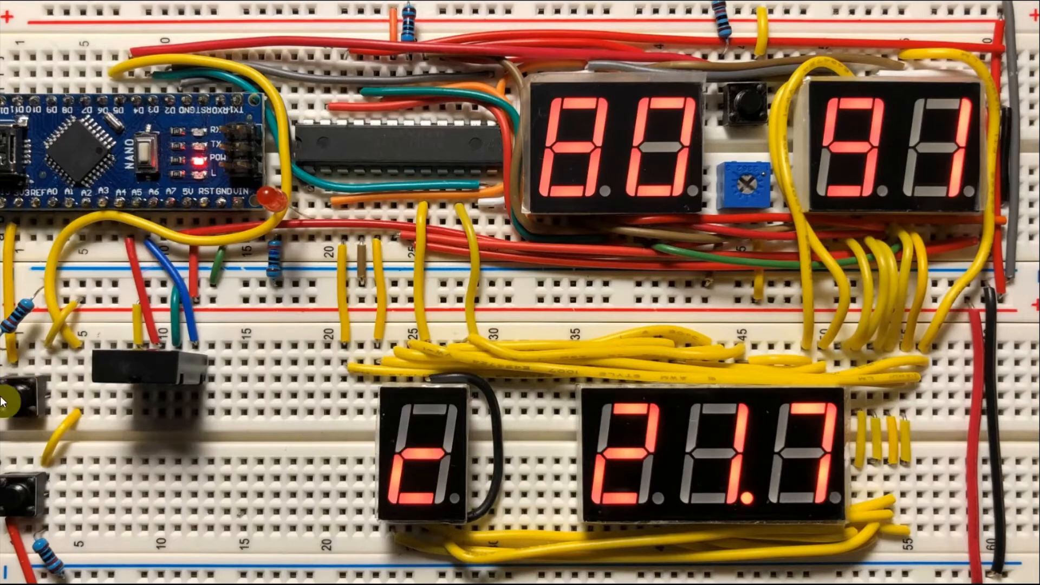